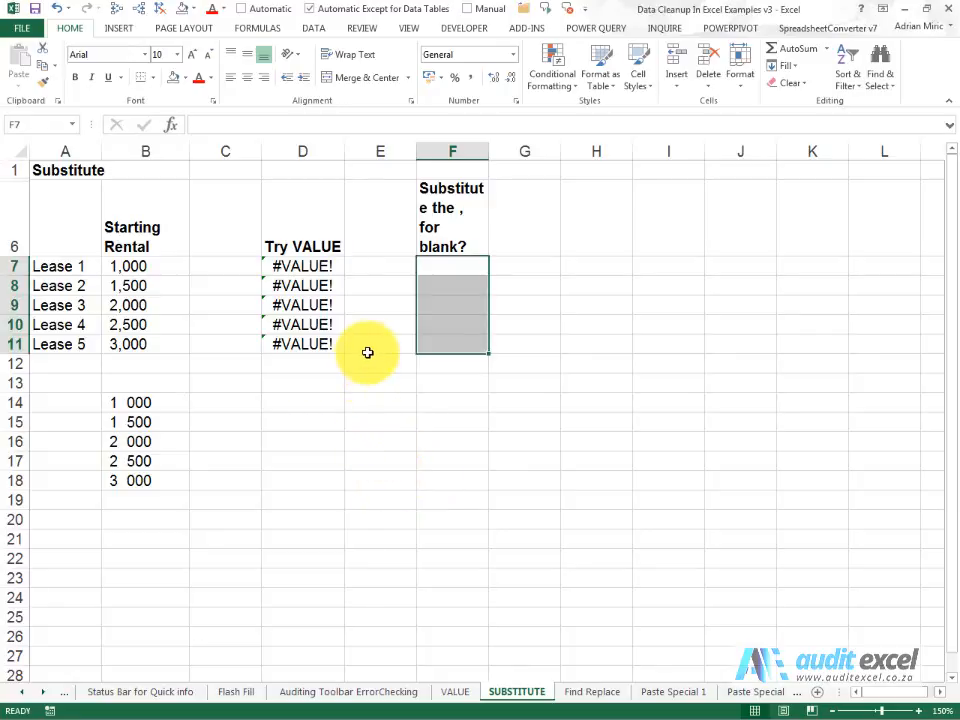
Step: Inspect the Lease 1 starting rental and the VALUE formula in D7
left_click(380, 344)
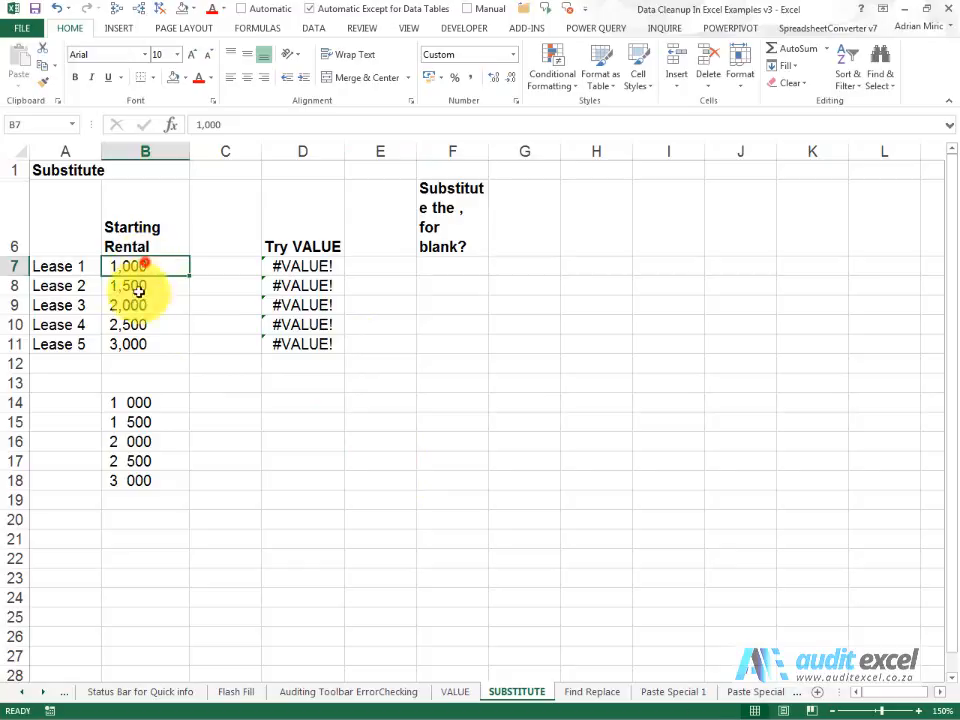
left_click_drag(145, 266, 145, 344)
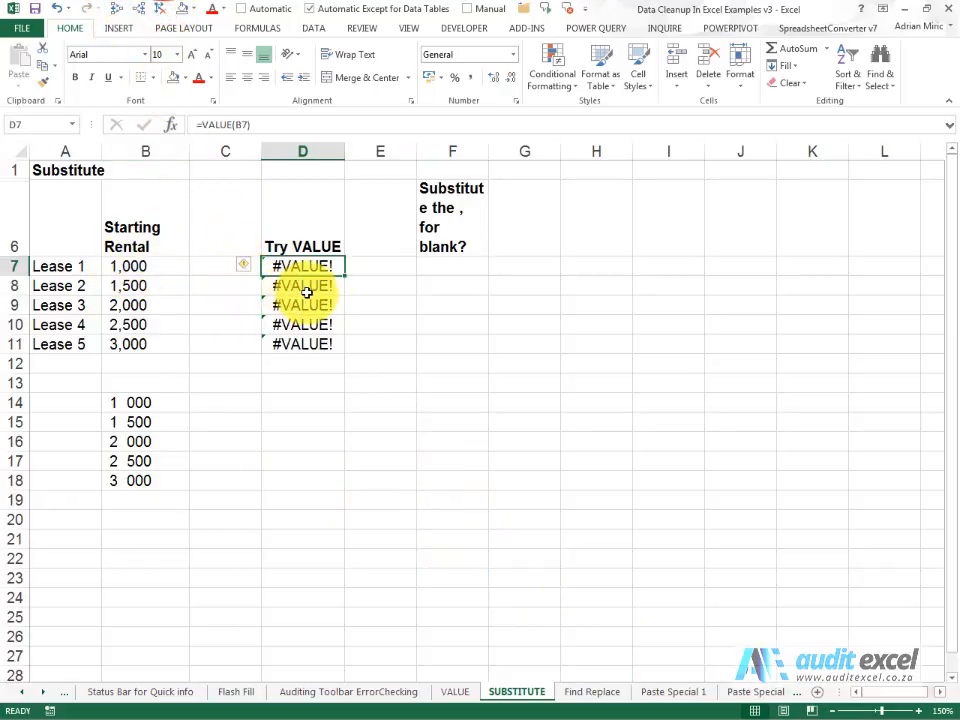
left_click(302, 285)
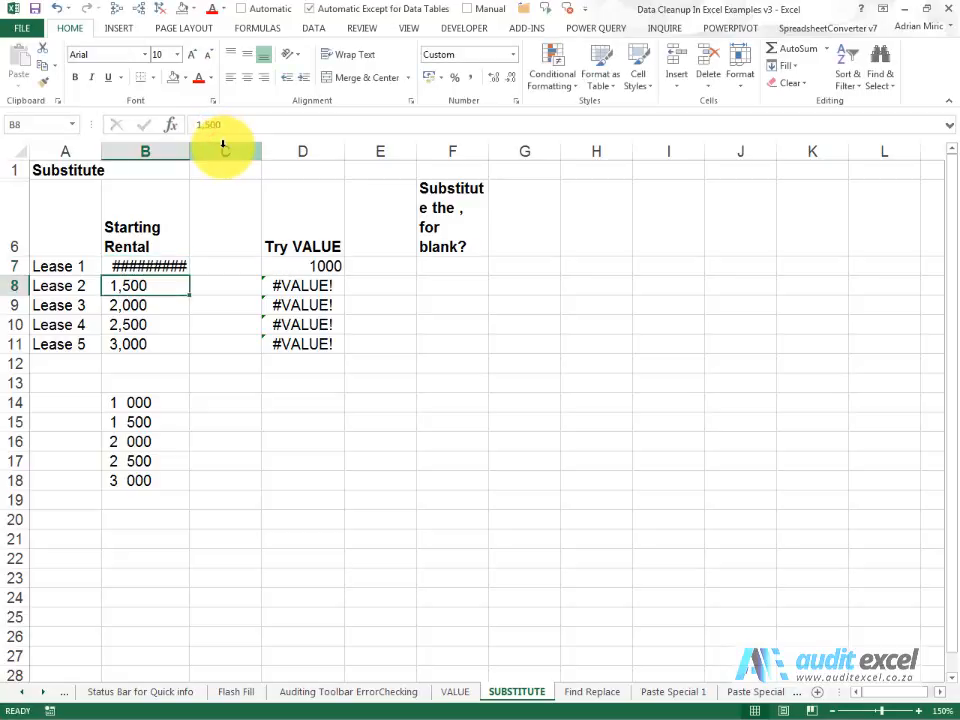
left_click(145, 265)
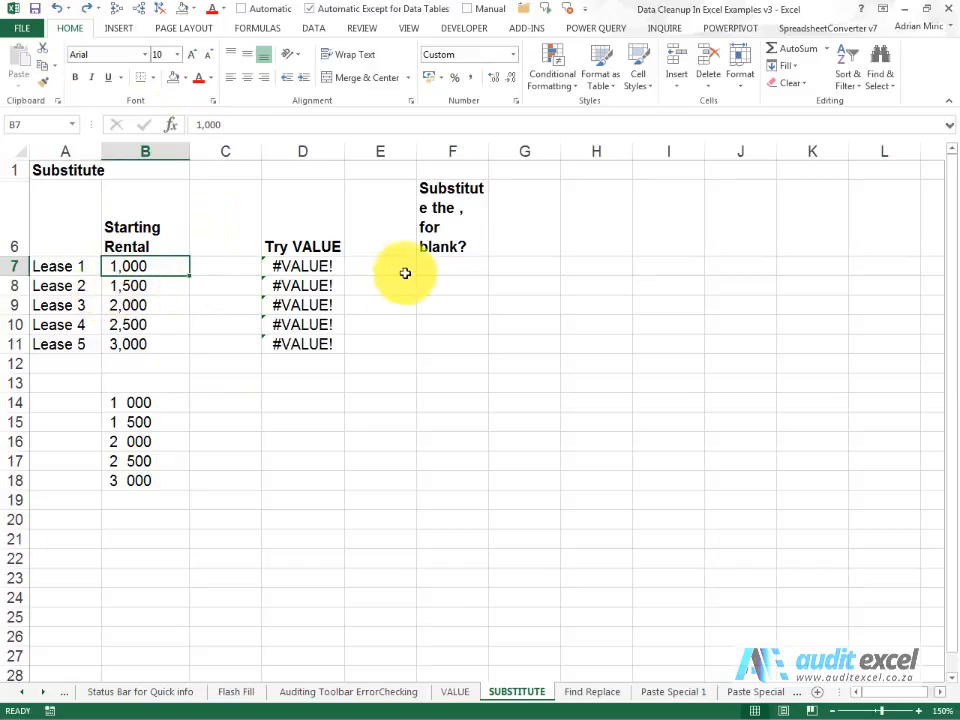
Step: Enter =SUBSTITUTE(B7,",","") in F7 to strip the comma from Lease 1's rental
left_click(452, 265)
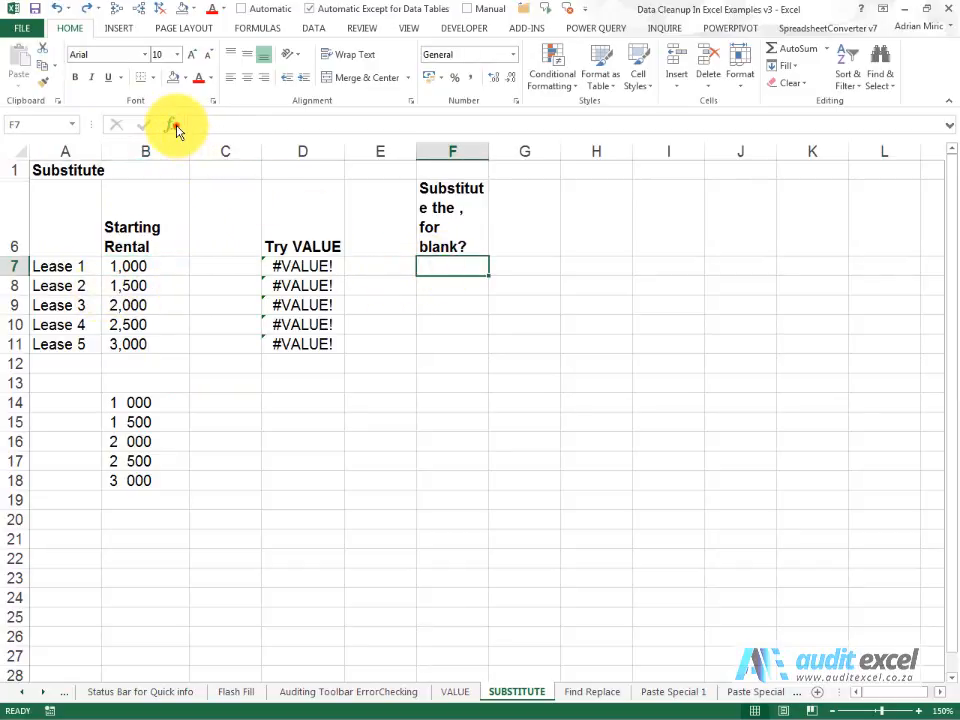
left_click(175, 124)
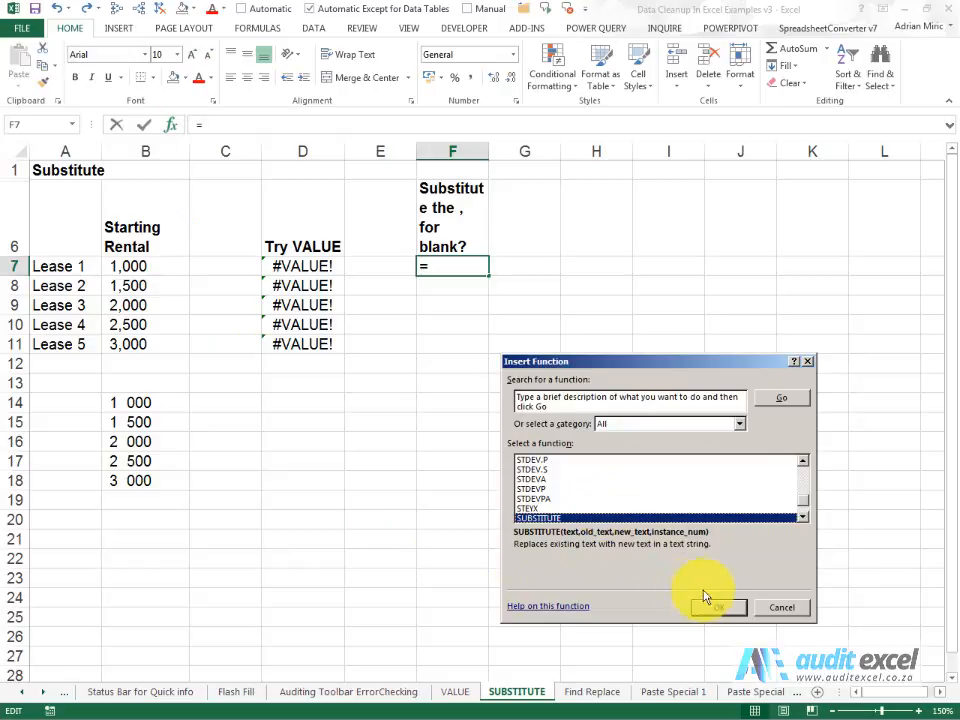
left_click(718, 607)
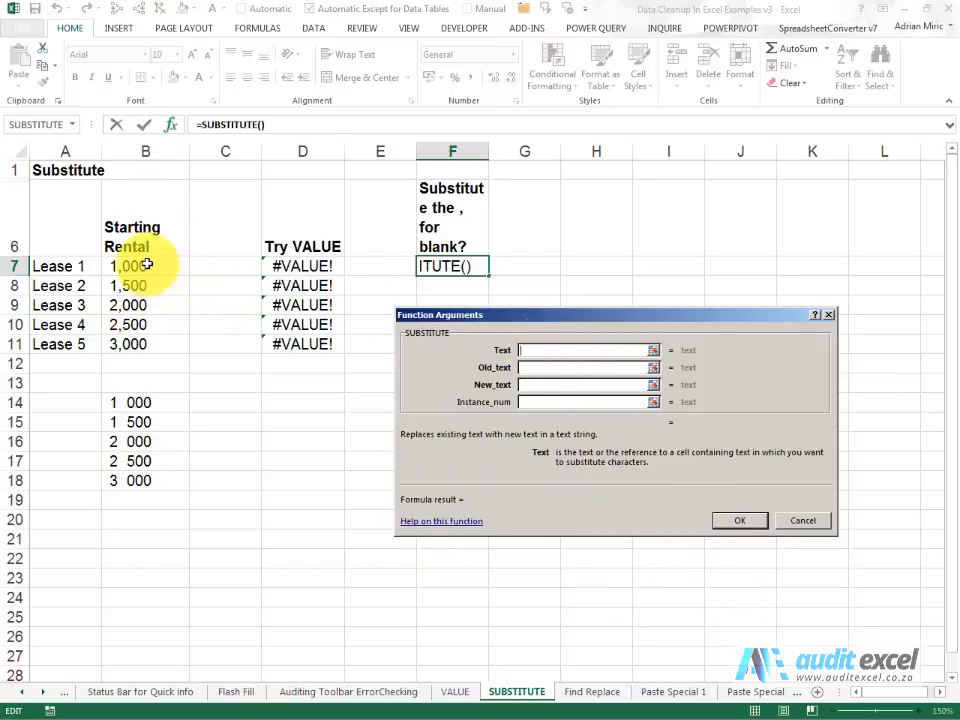
left_click(145, 266)
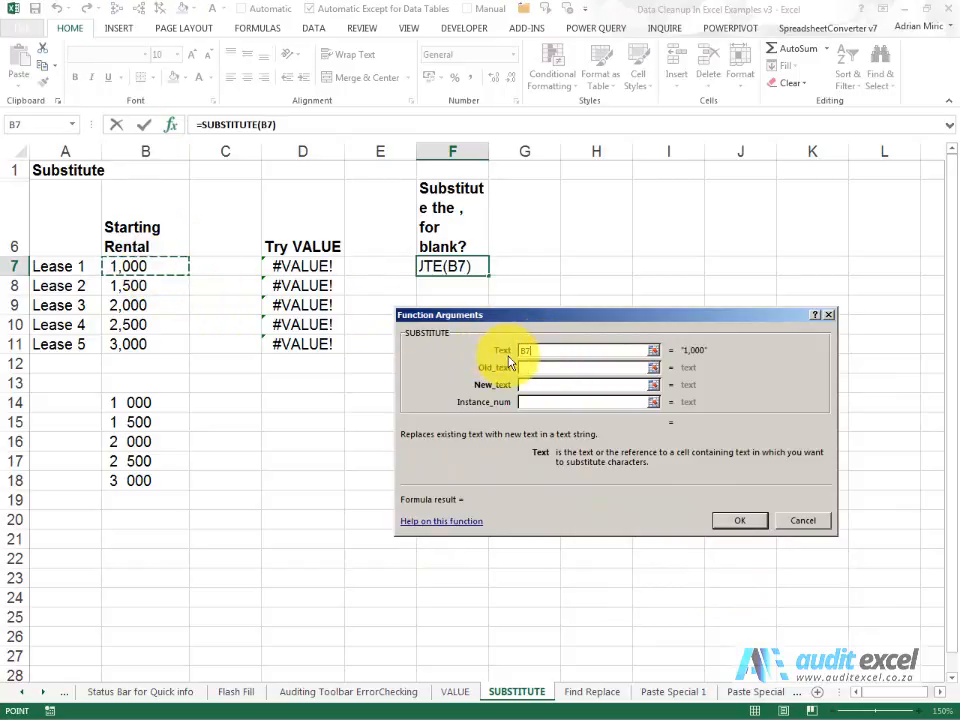
left_click(588, 367)
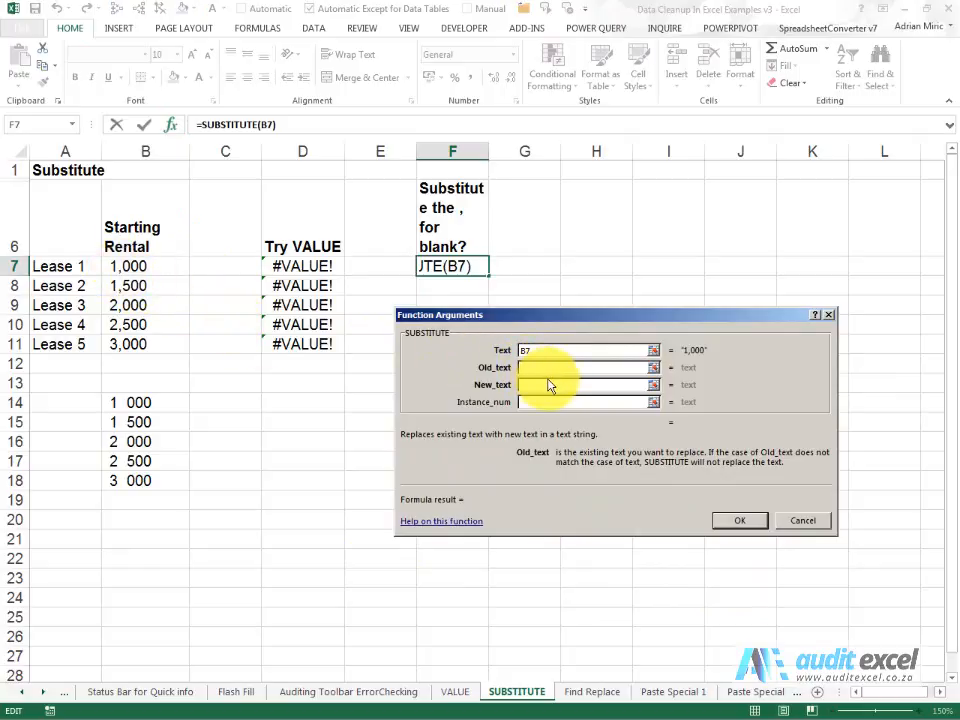
left_click(585, 367)
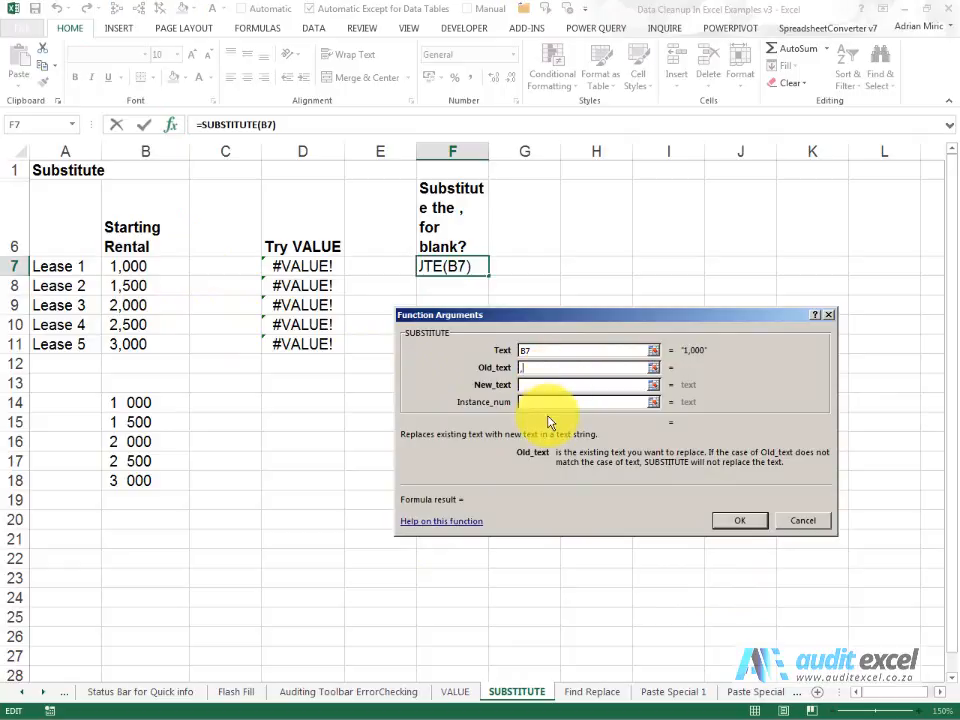
type(",")
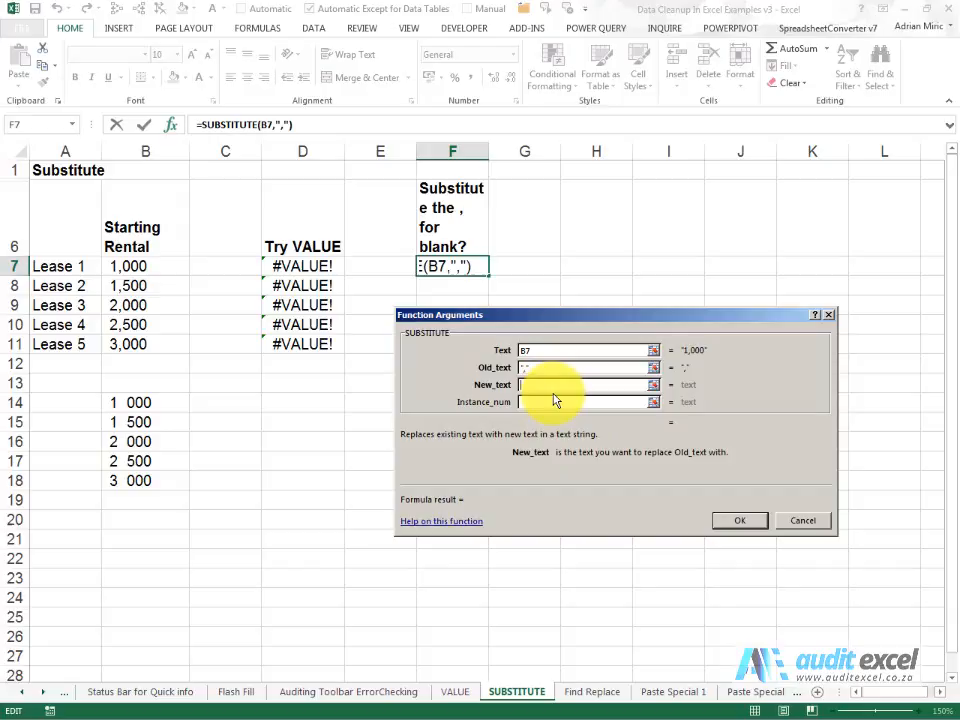
type("\"\"")
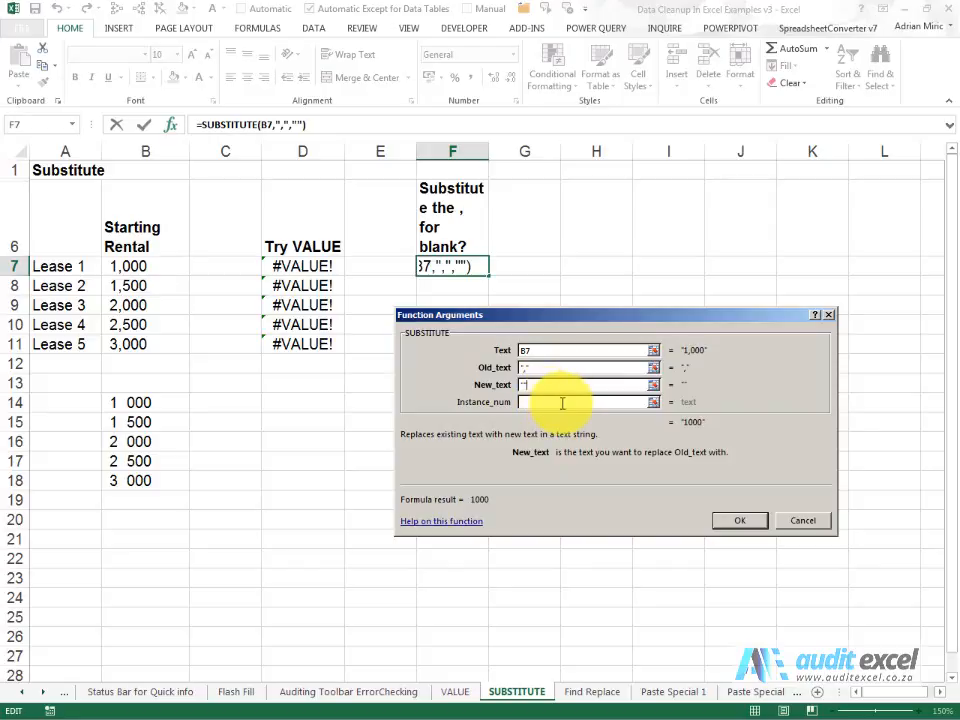
mouse_move(740, 520)
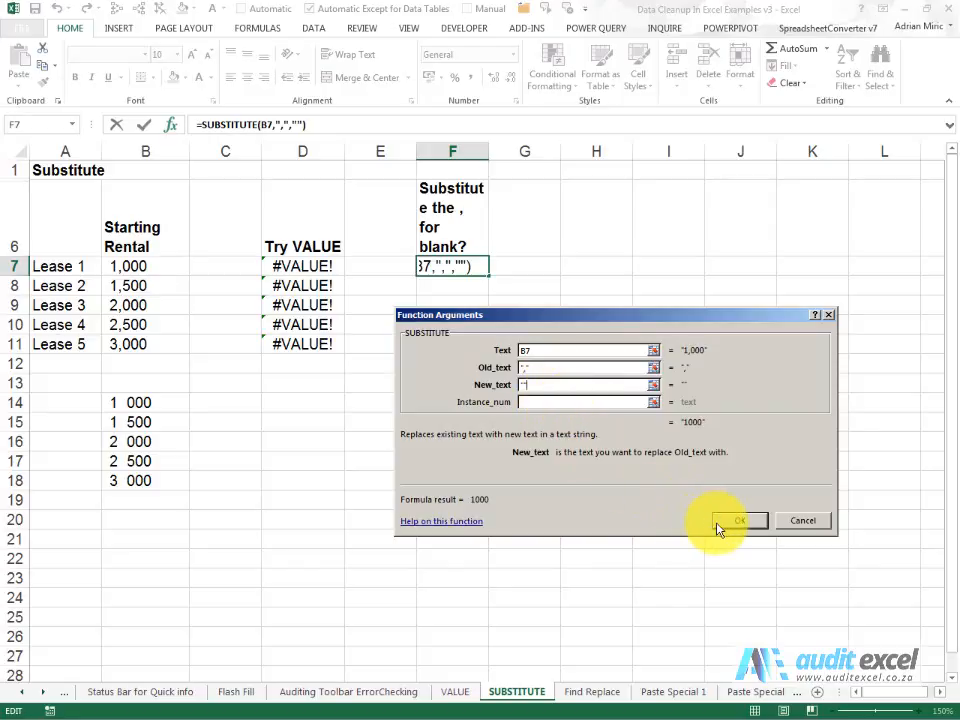
left_click(739, 520)
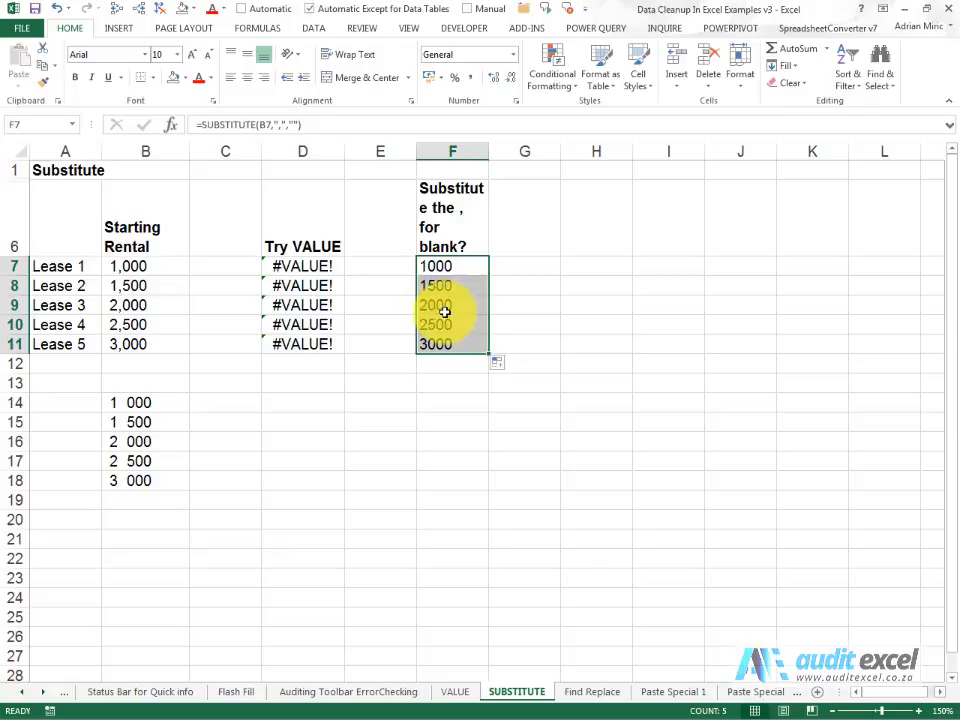
mouse_move(613, 570)
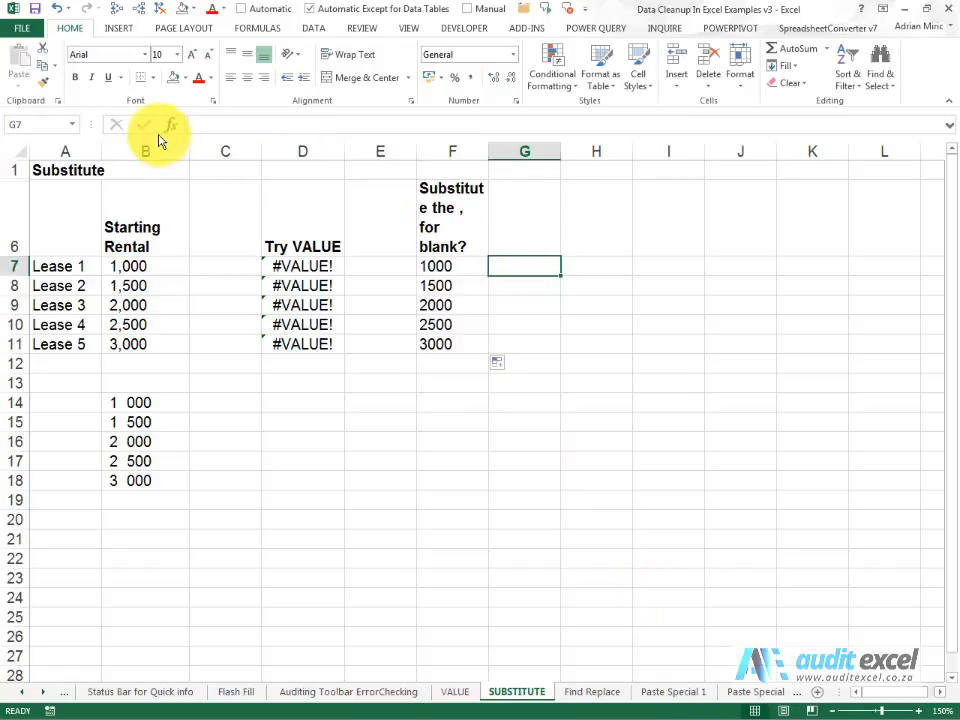
Step: Enter =VALUE(F7) in G7 to convert the comma-free rental into a number
left_click(170, 124)
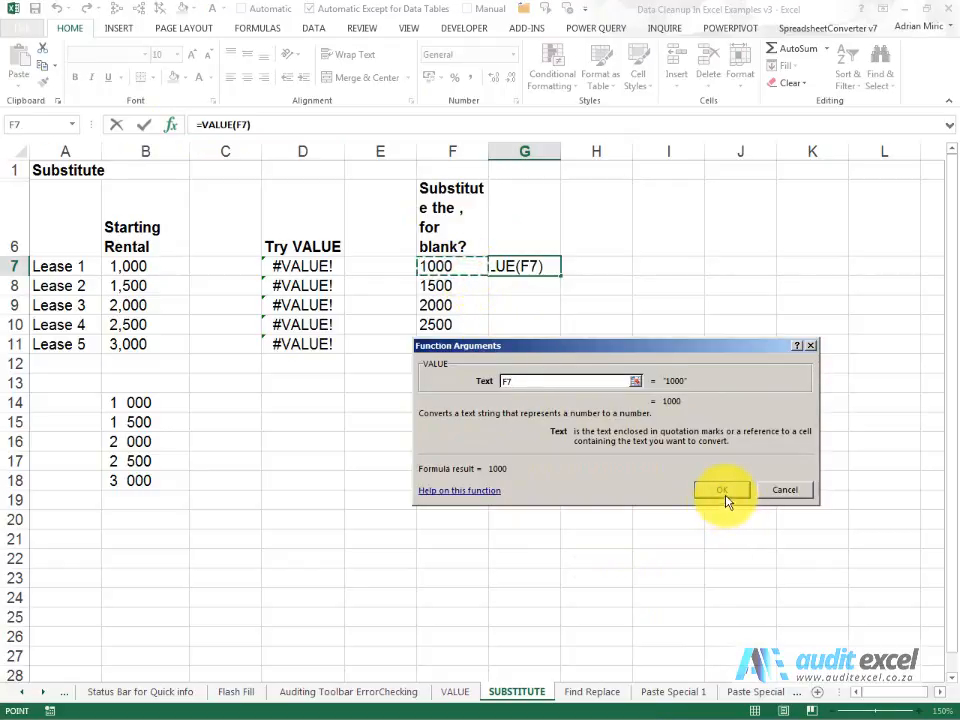
left_click(721, 489)
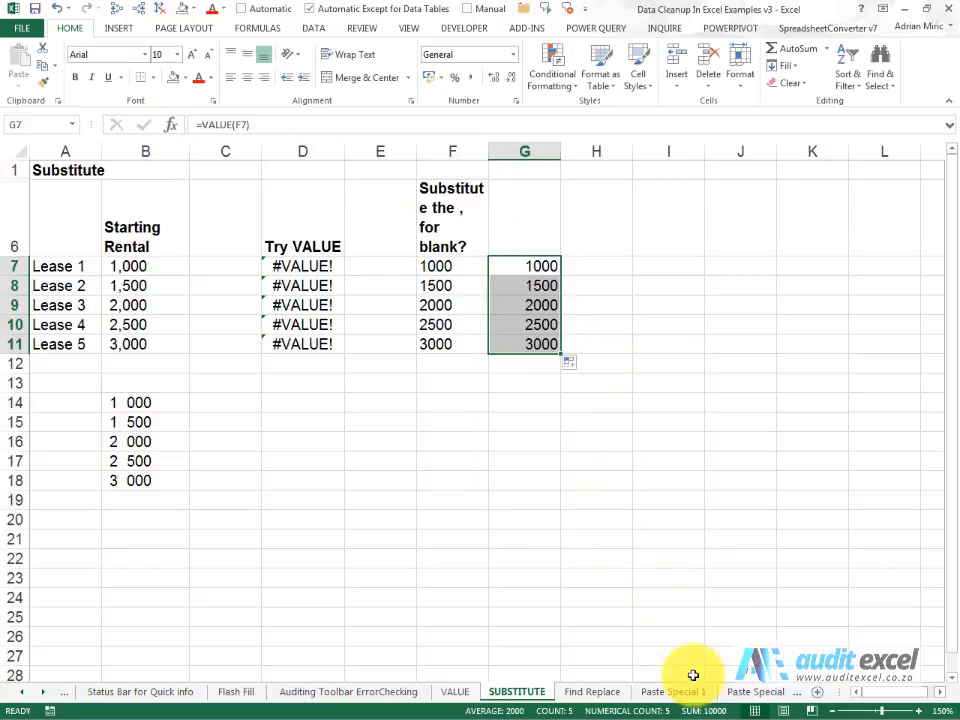
mouse_move(443, 439)
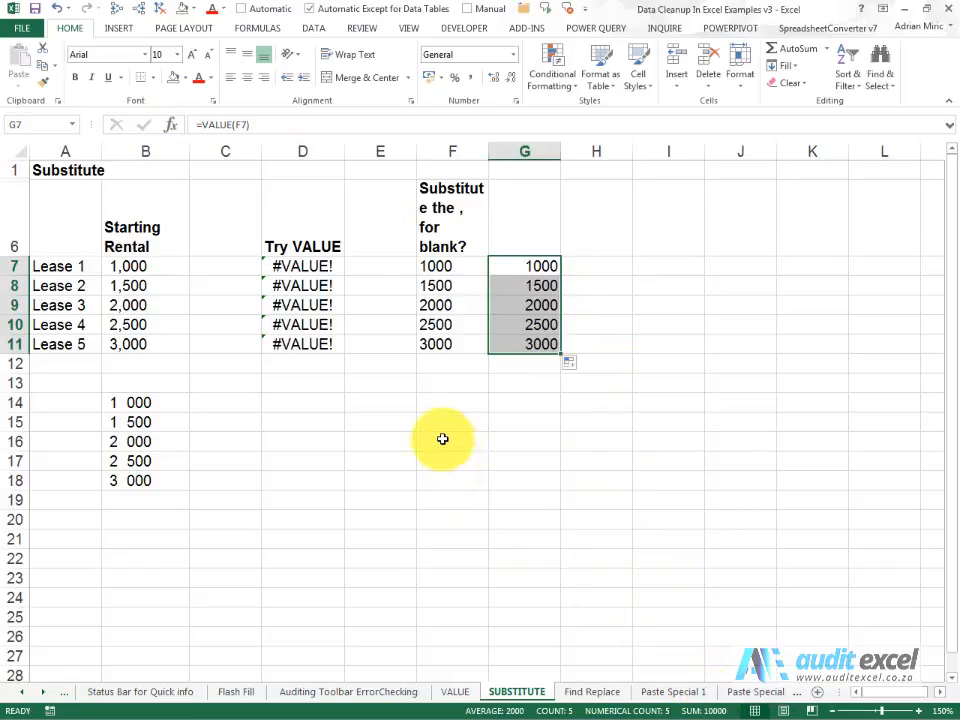
Step: Try =VALUE(B14) in D14, getting #VALUE!, and inspect the spaces in B14
left_click(145, 402)
type("=val")
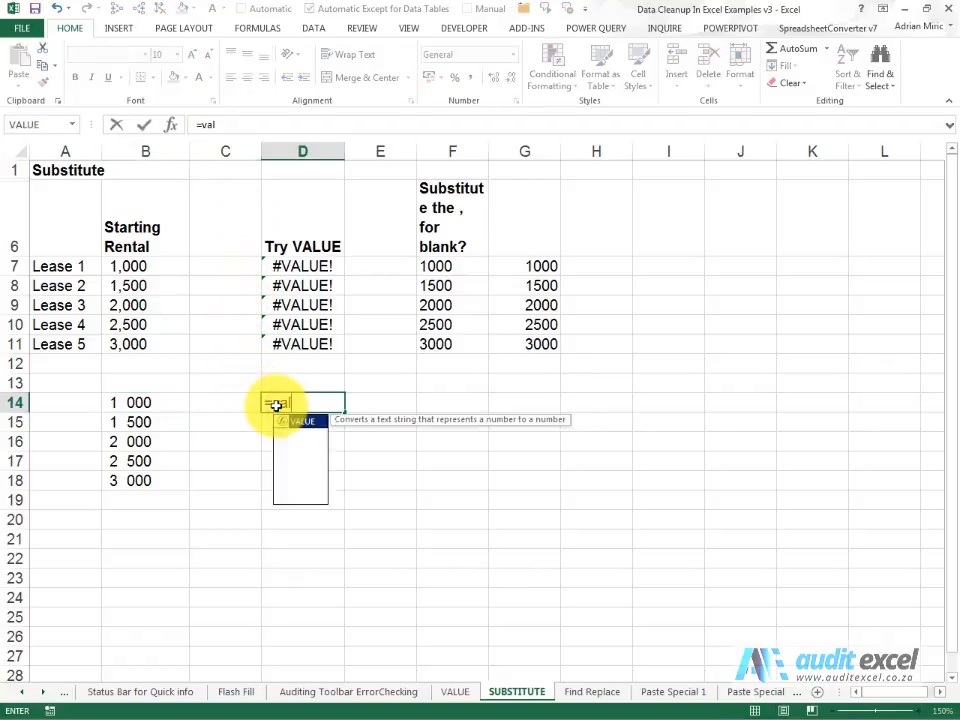
left_click(145, 402)
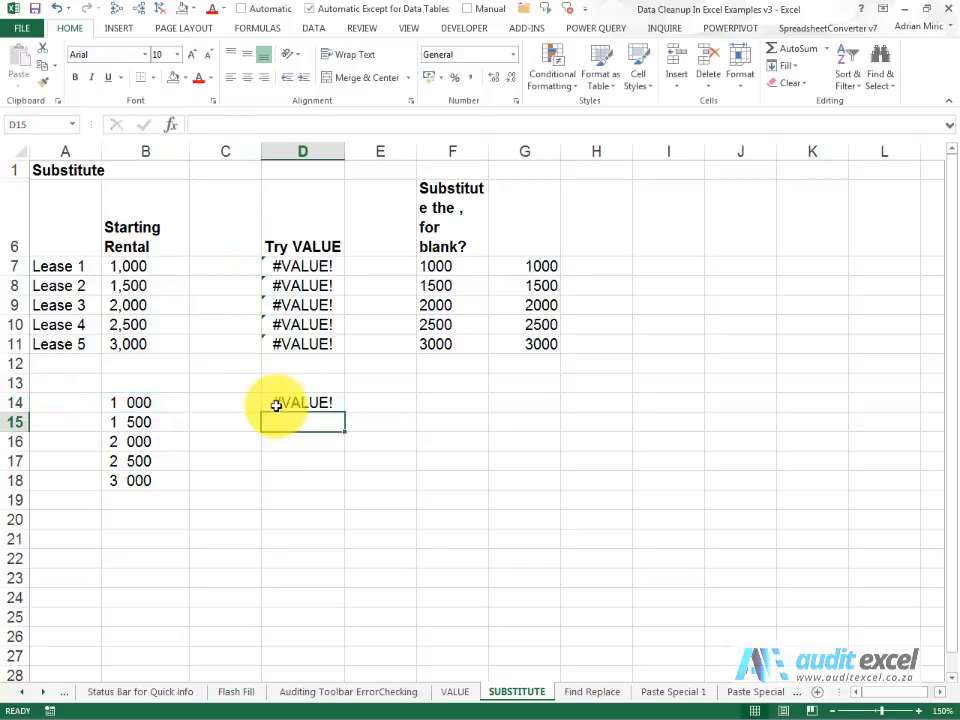
left_click(145, 402)
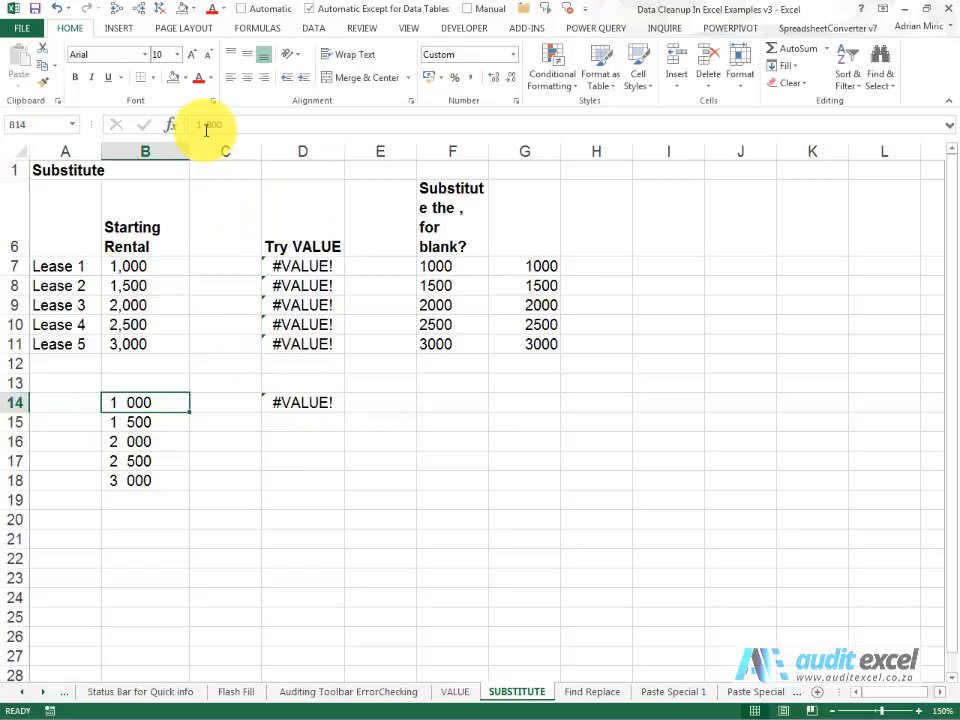
double_click(145, 402)
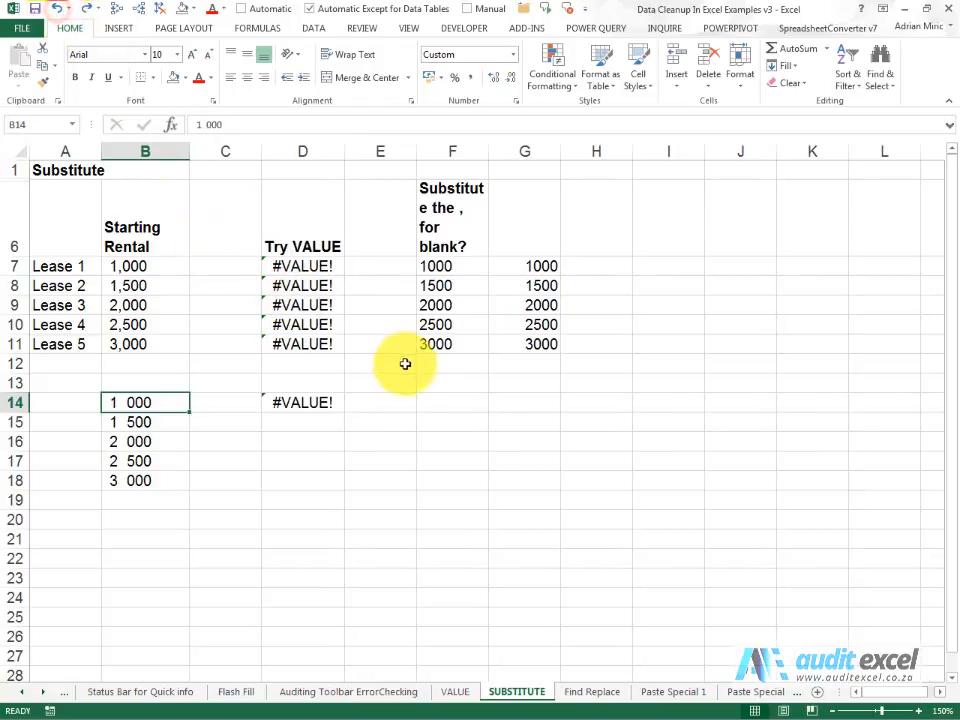
Step: Enter =SUBSTITUTE(B14," ","") in F14 and fill it down to F18
left_click(452, 402)
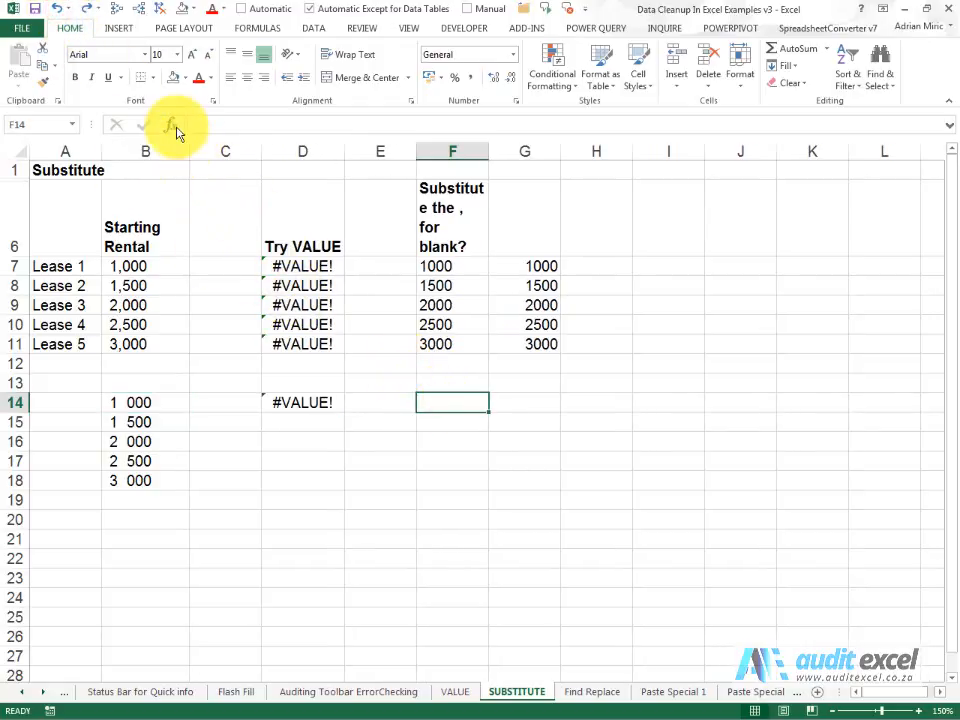
left_click(170, 124)
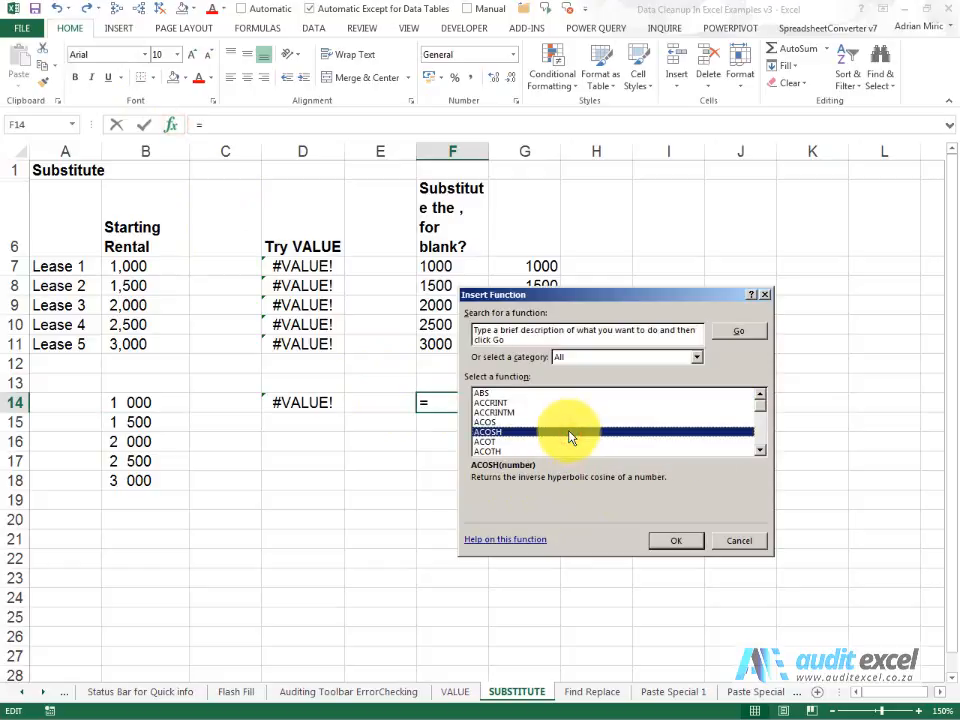
left_click(676, 540)
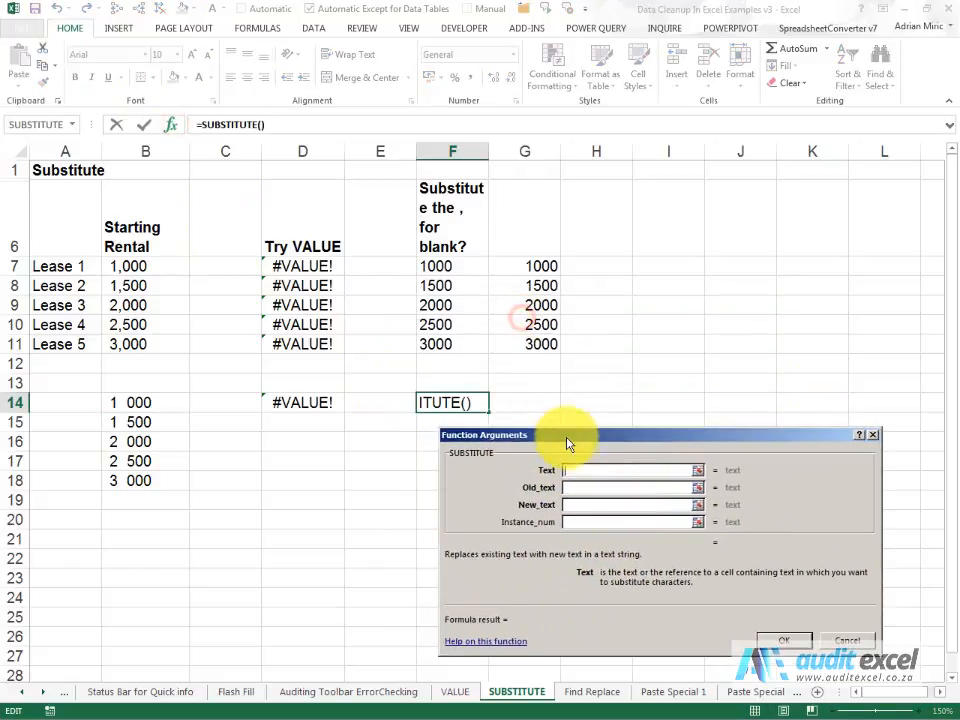
left_click(145, 402)
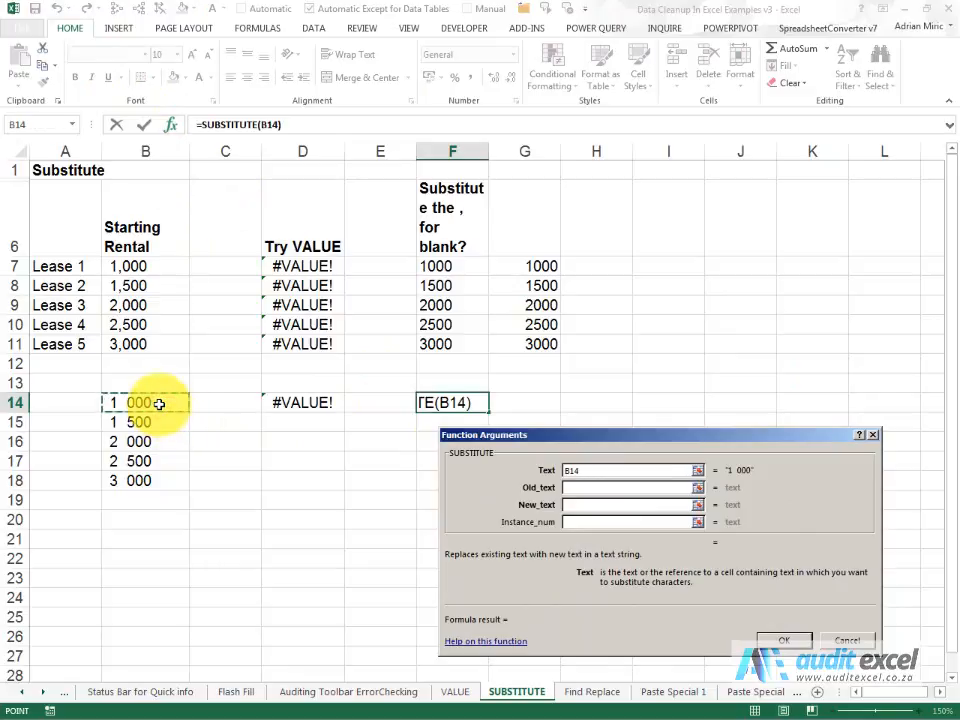
left_click(632, 487)
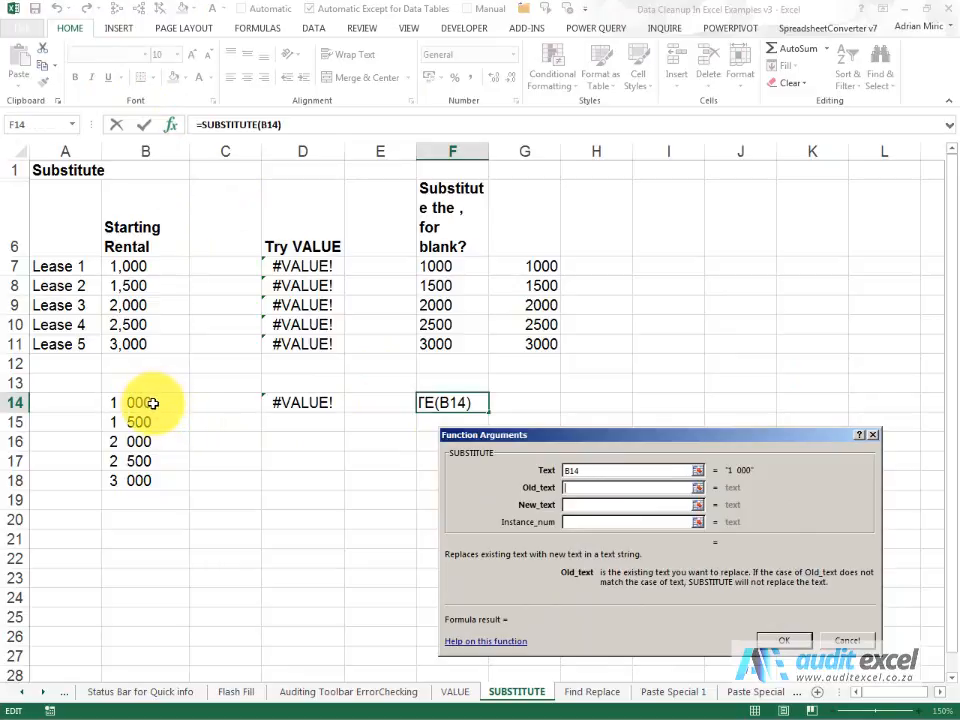
type(",\"")
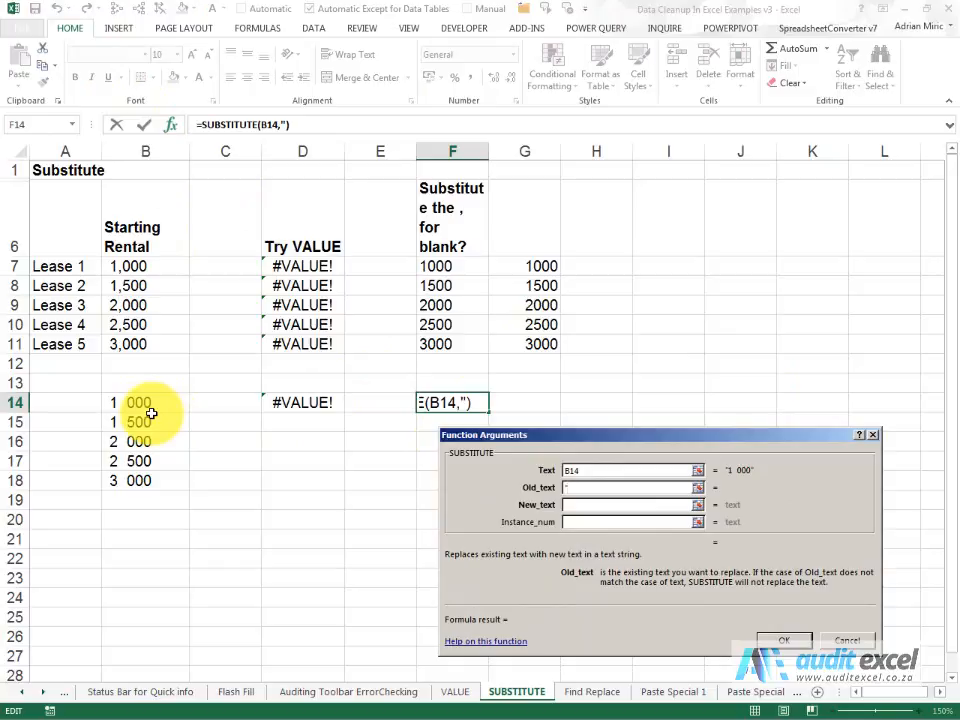
type("\" \"")
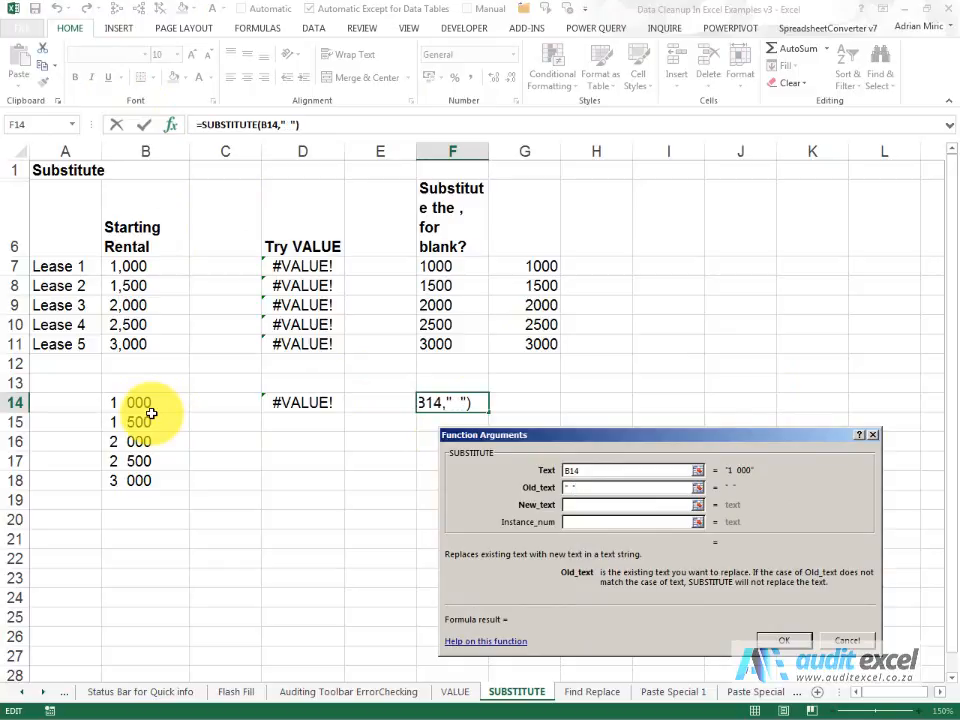
left_click(630, 504)
type("\"\"")
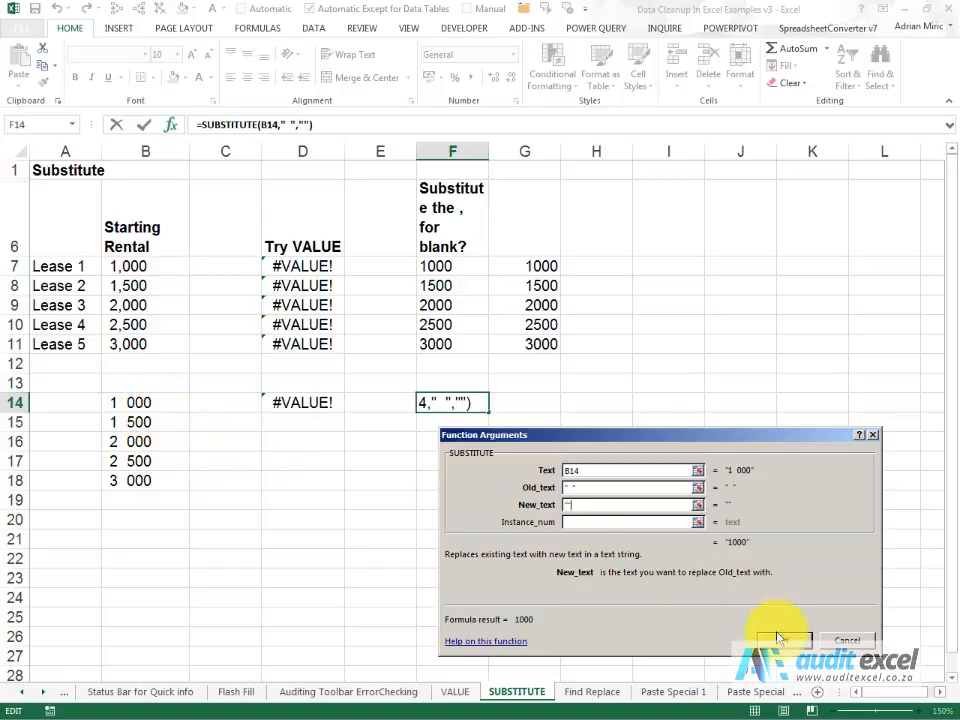
left_click(782, 640)
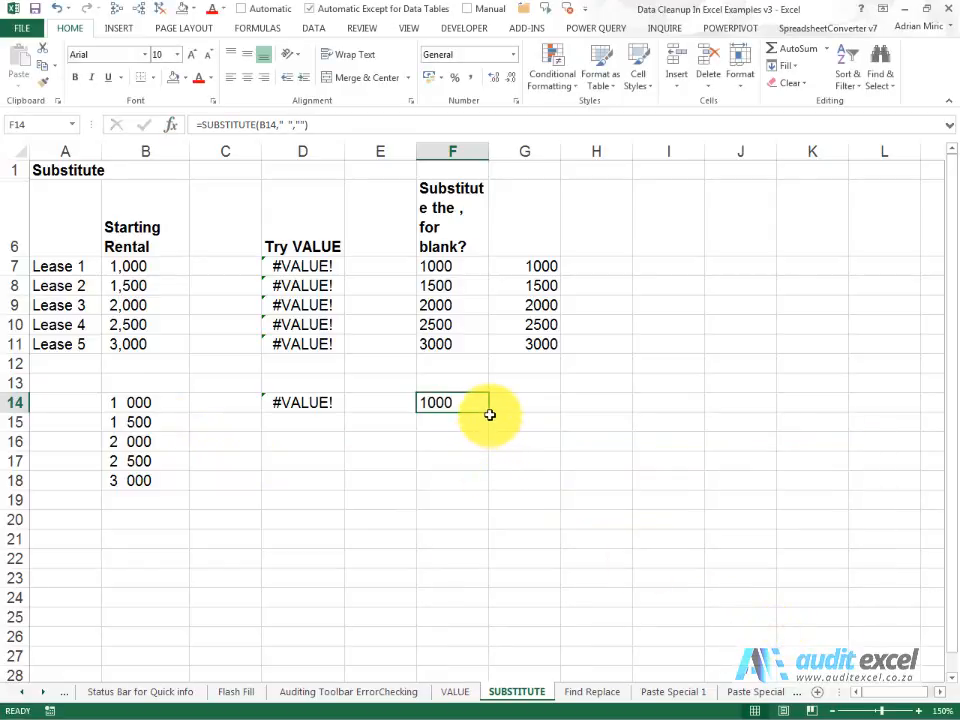
left_click_drag(452, 402, 452, 481)
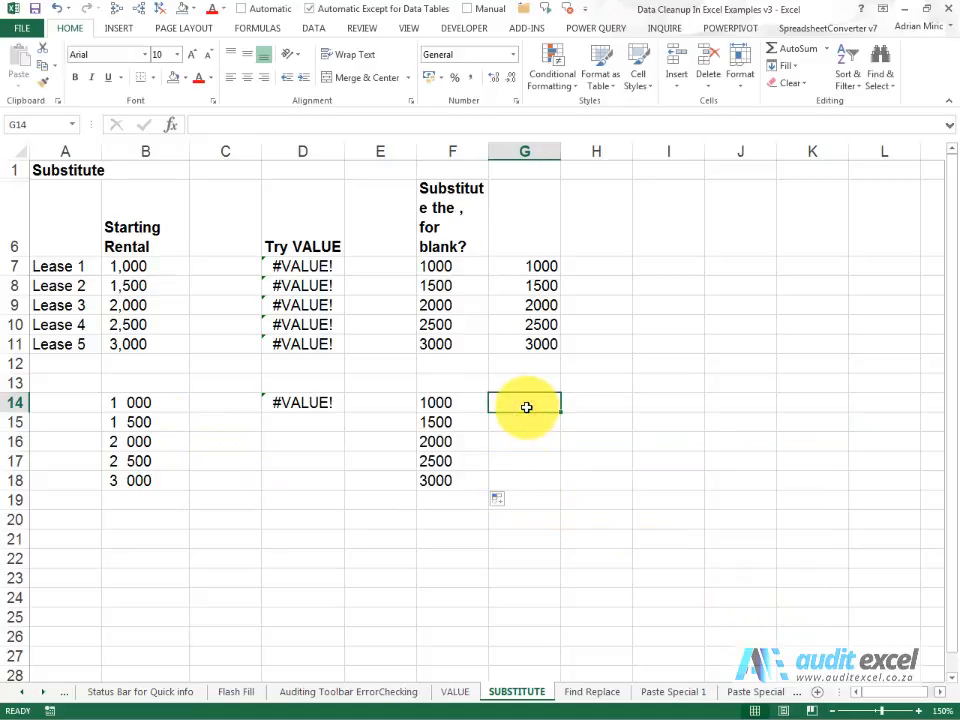
type("=value(")
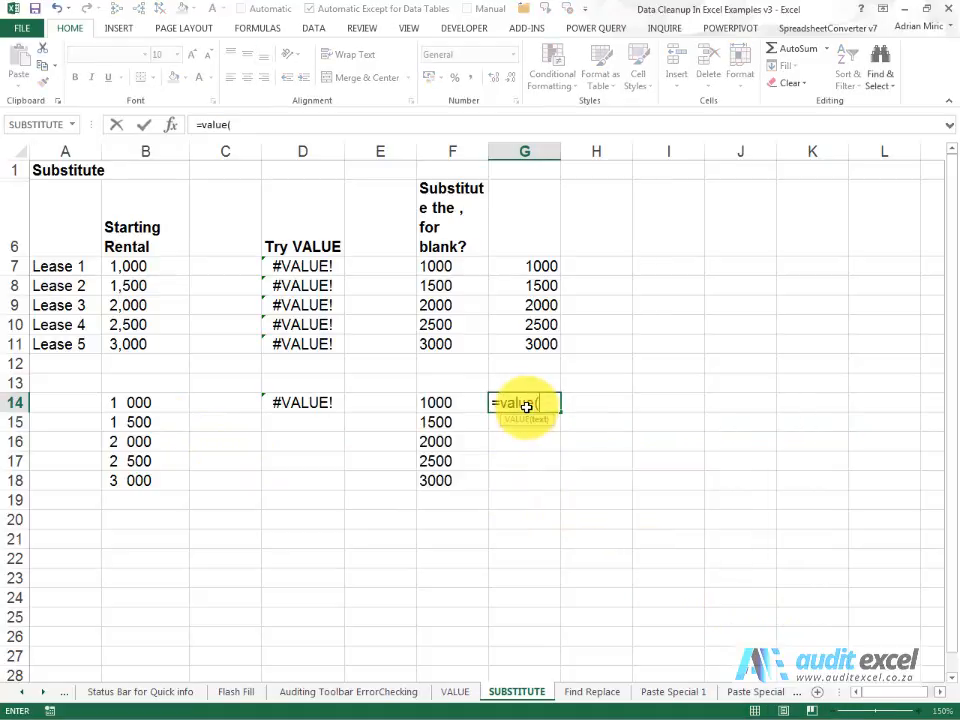